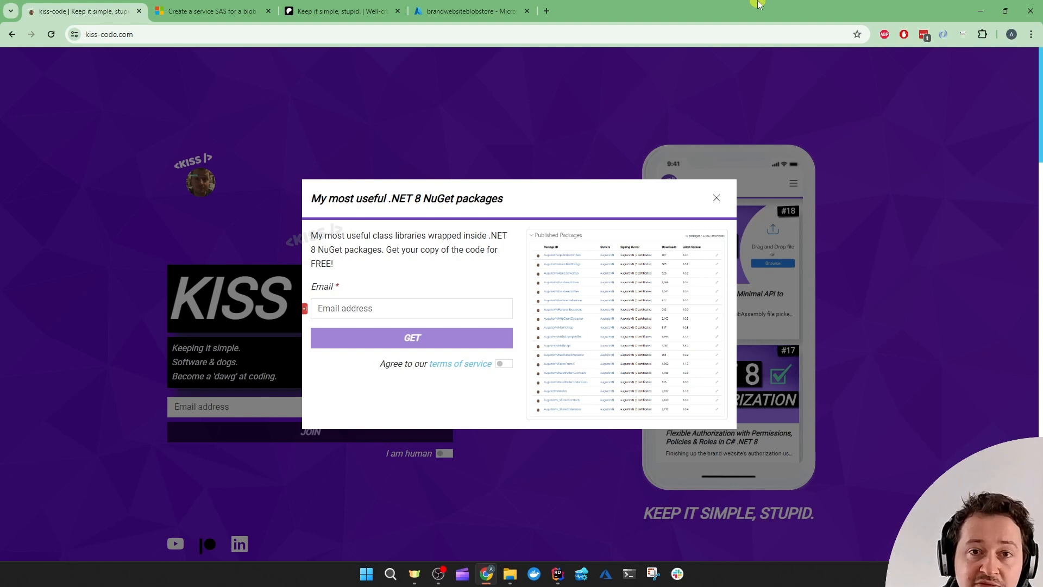
# Close the NuGet packages sign-up popup and scroll down to the two product cards
pyautogui.click(716, 198)
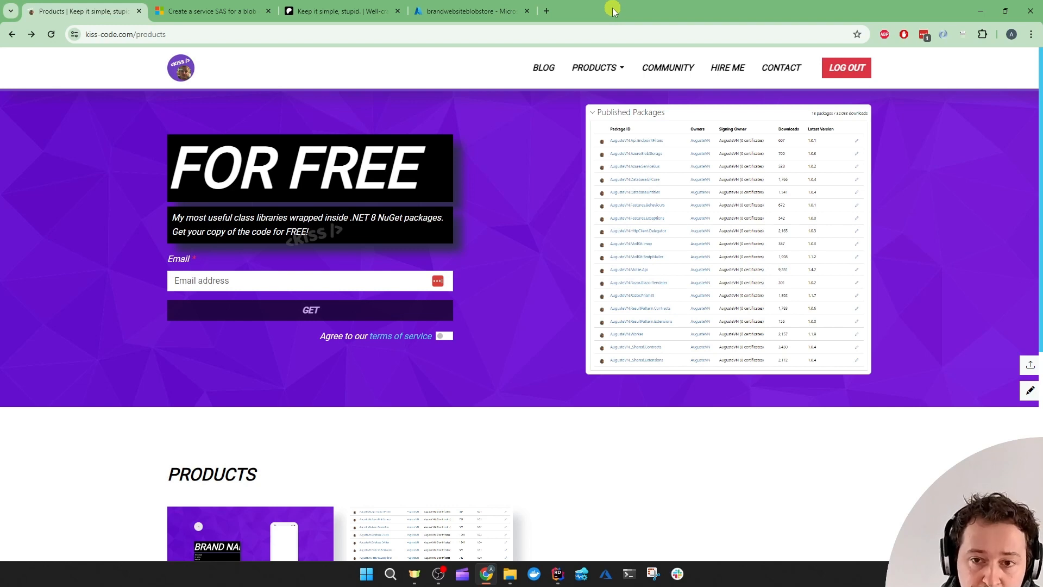
pyautogui.moveTo(284, 200)
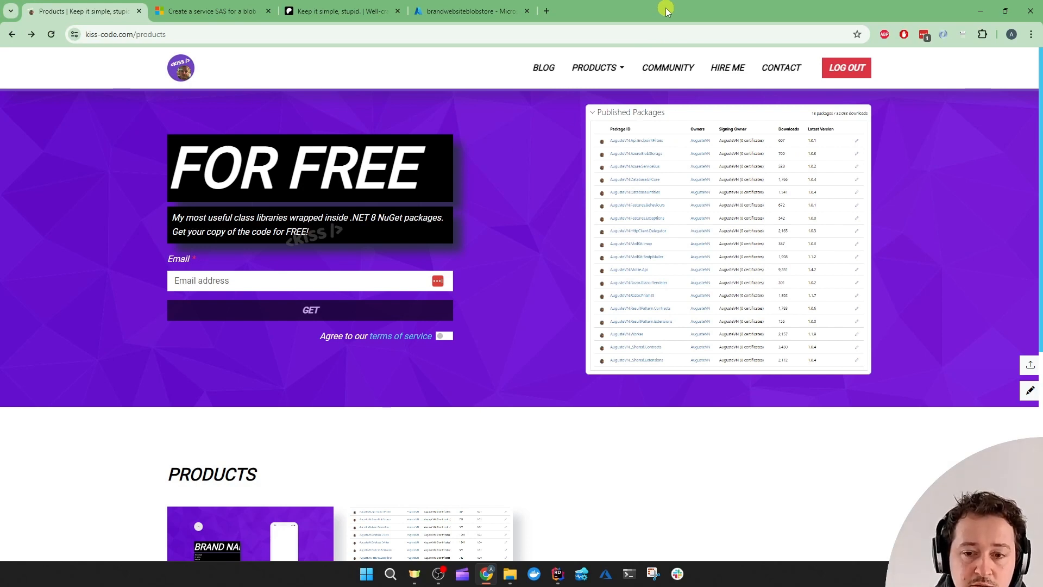
pyautogui.scroll(-3)
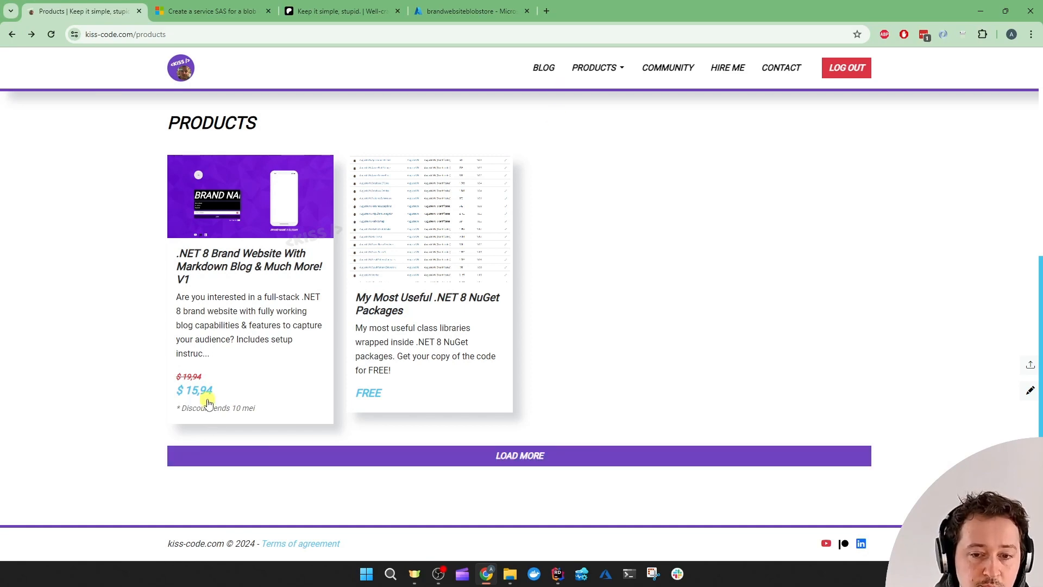
pyautogui.moveTo(195, 286)
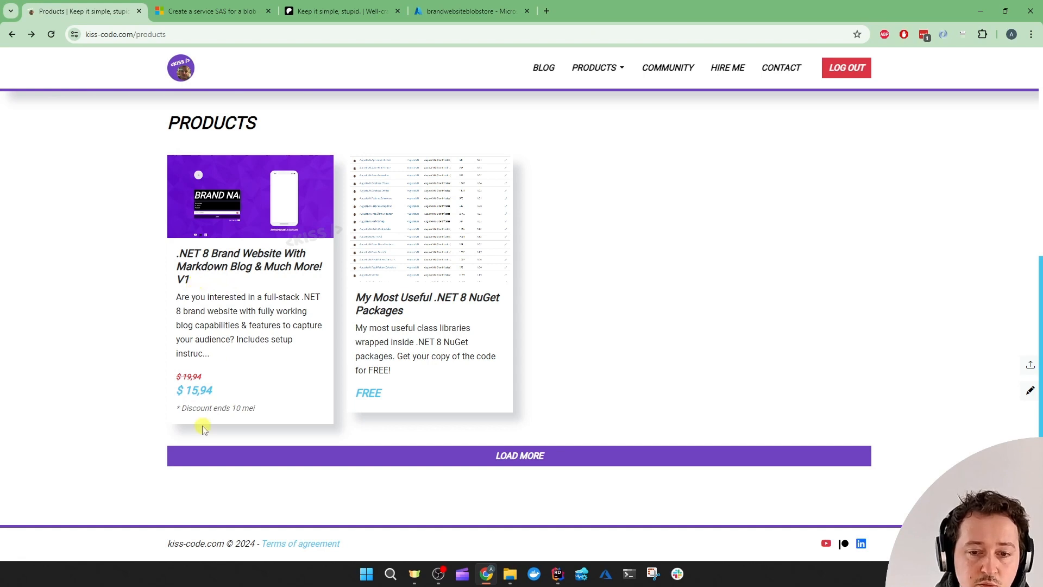
pyautogui.moveTo(207, 392)
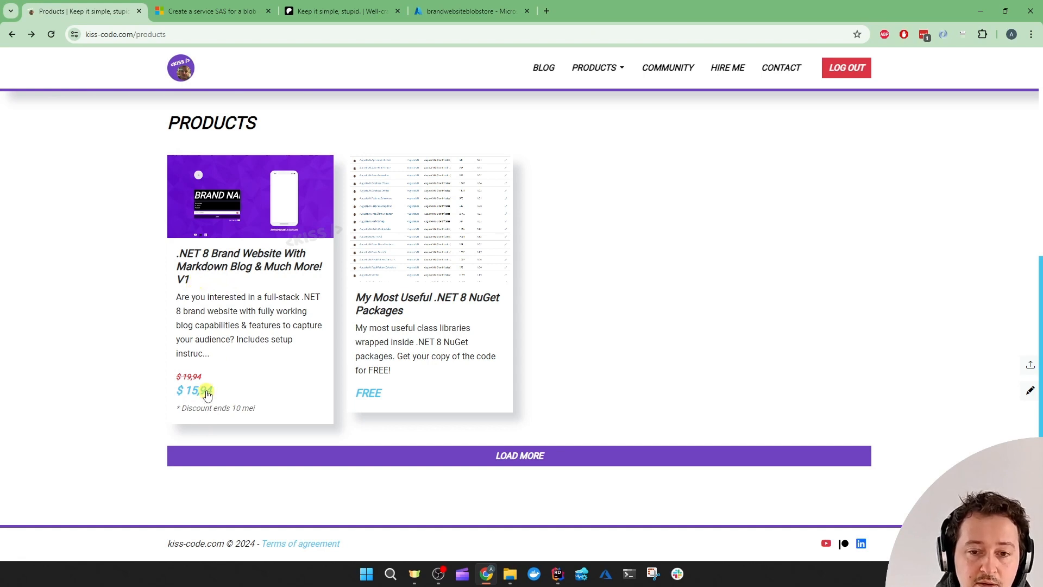
pyautogui.moveTo(116, 296)
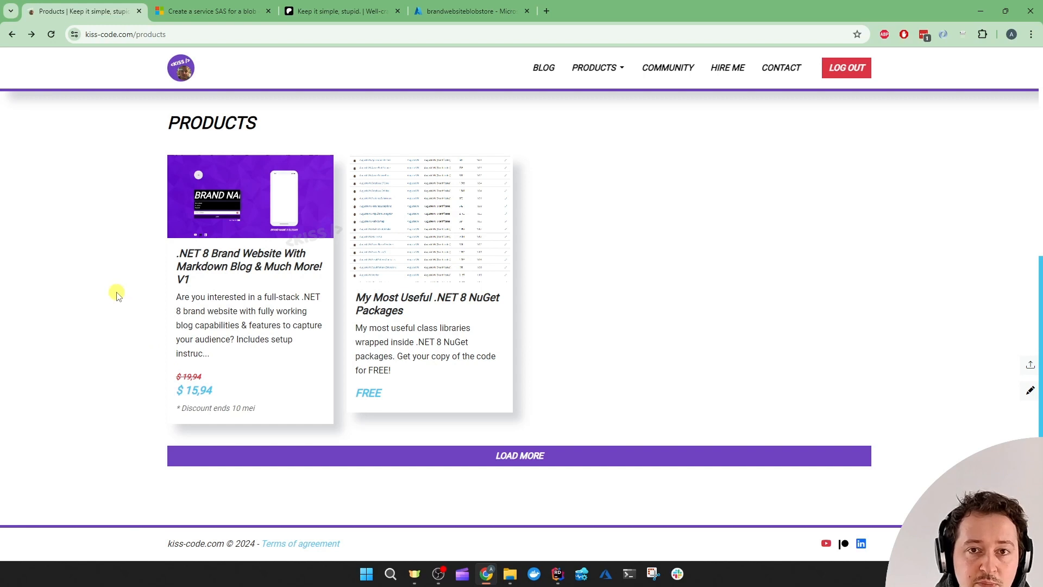
# Load the products/my-custom-nuget-packages-29042024-b6d3.zip blob URL in a new tab, getting ResourceNotFound
pyautogui.click(470, 11)
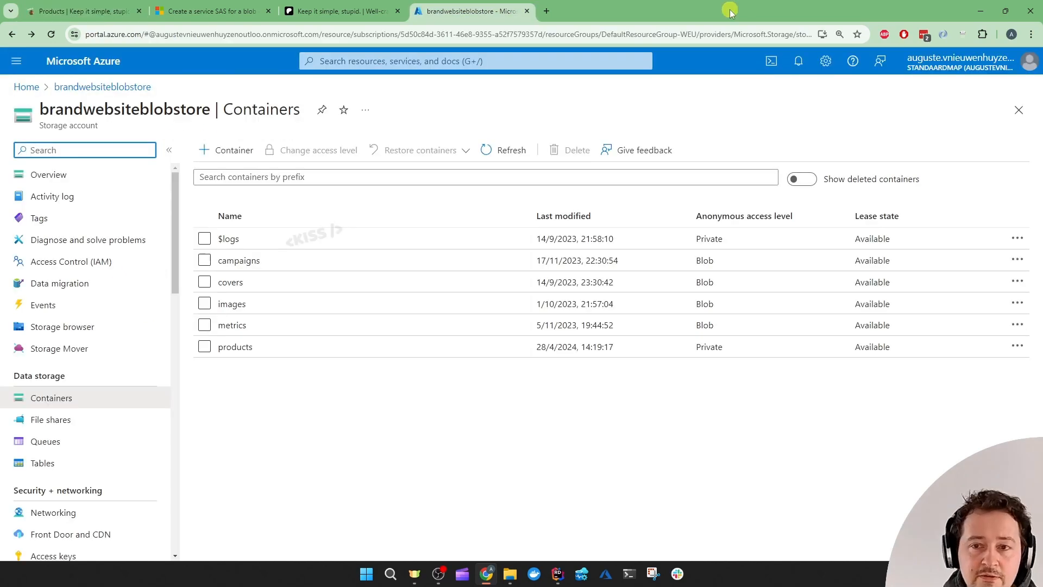
pyautogui.moveTo(445, 369)
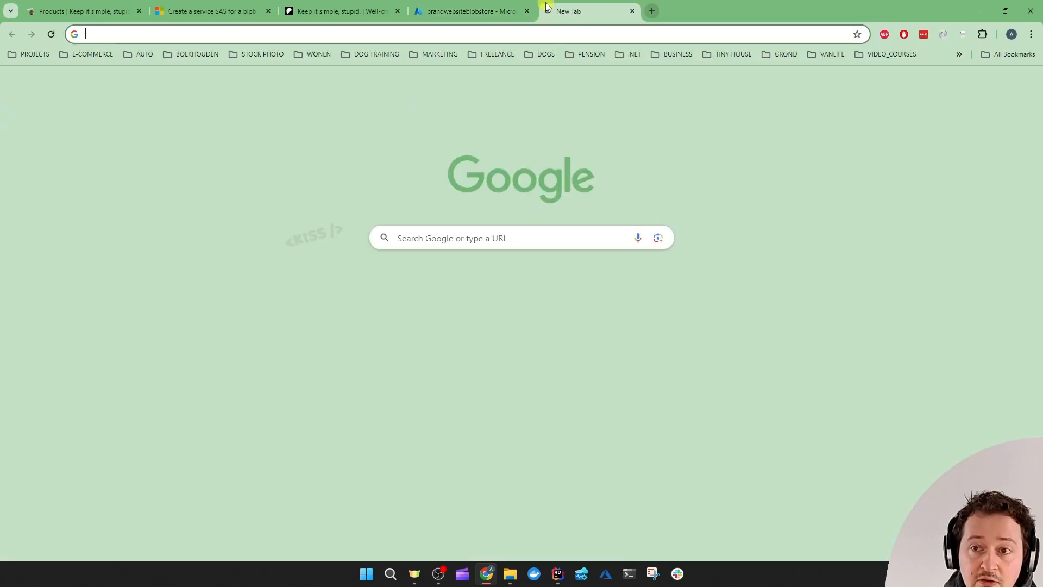
pyautogui.write('brandwebsiteblobstore.blob.core.windows.net/products/my-custom-nuget-packages-29042024-b6d3.zip')
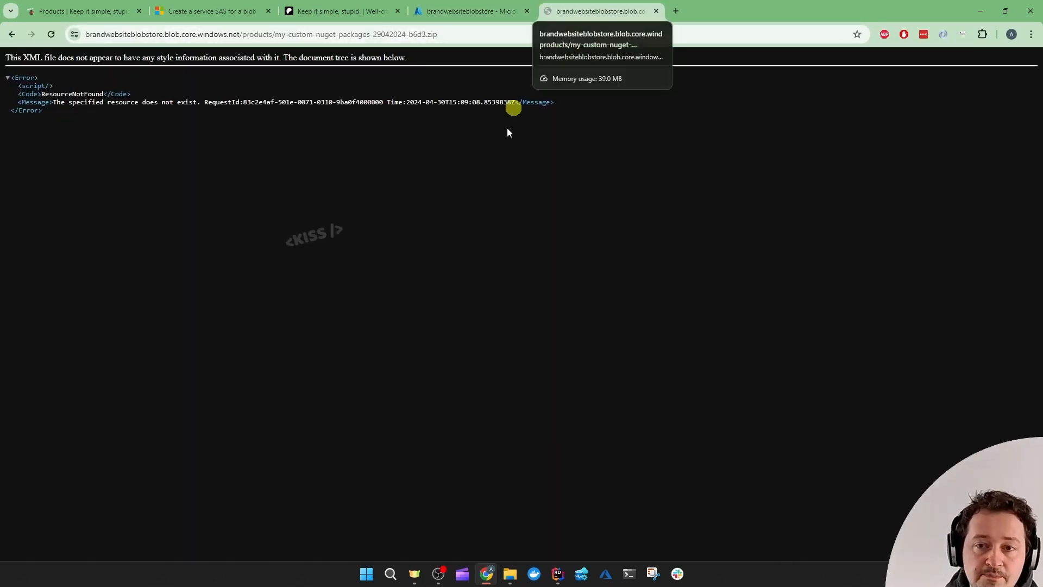
pyautogui.moveTo(351, 44)
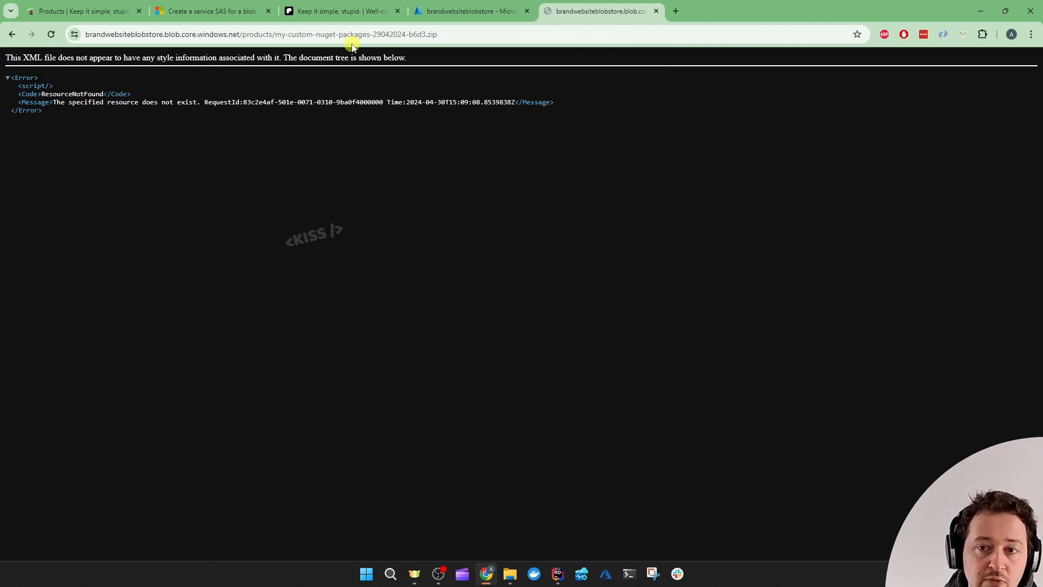
pyautogui.moveTo(272, 44)
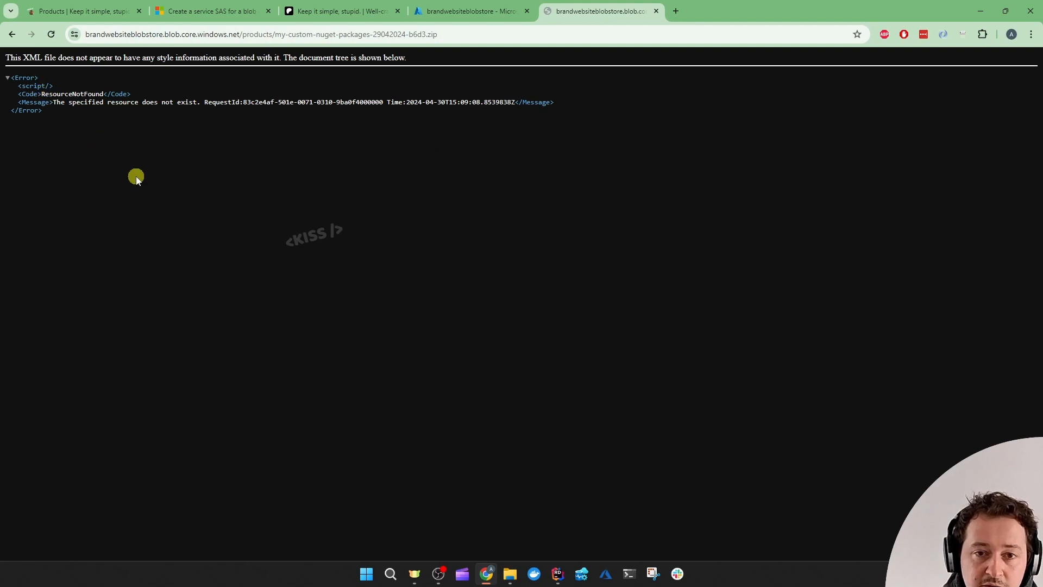
pyautogui.moveTo(317, 255)
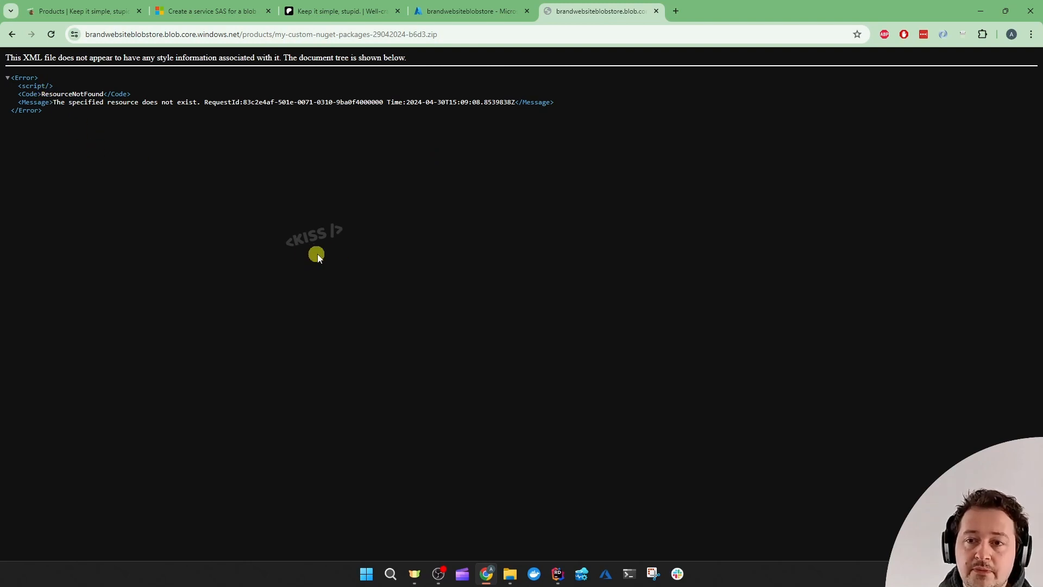
# Open the products container and then the my-custom-nuget-packages-29042024-b6d3.zip blob's properties
pyautogui.click(469, 11)
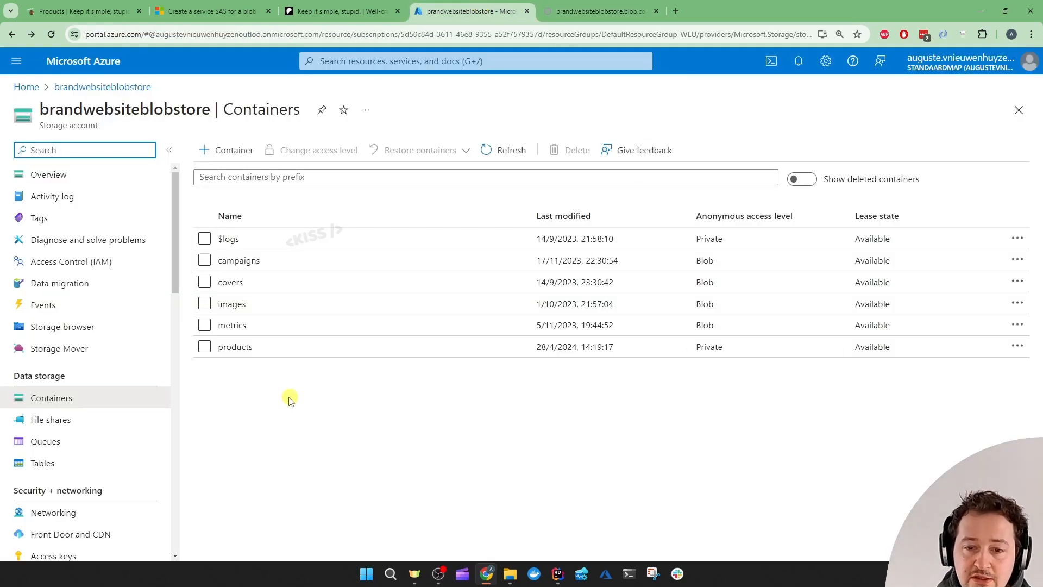
pyautogui.click(234, 347)
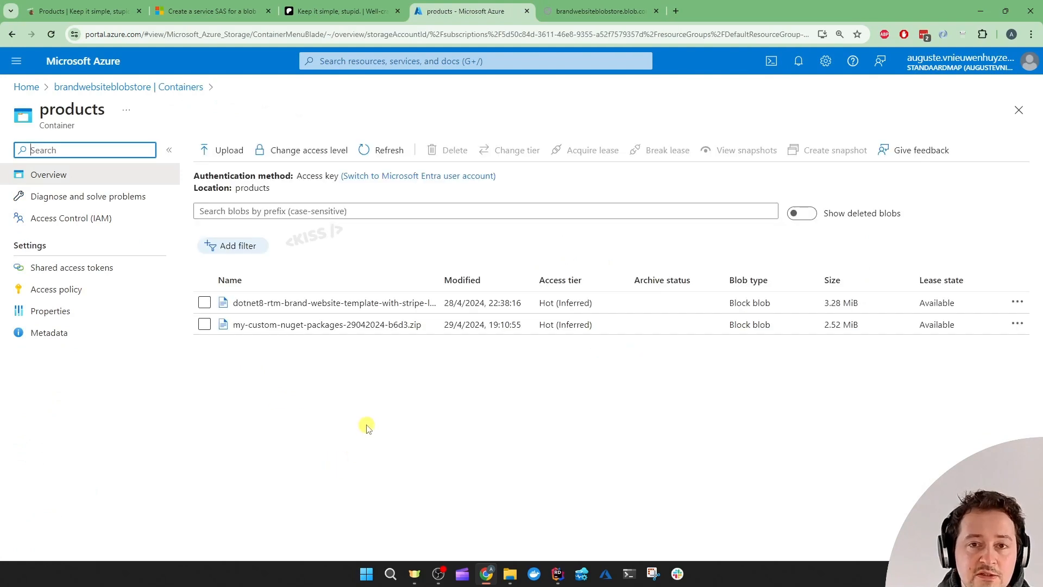
pyautogui.moveTo(367, 417)
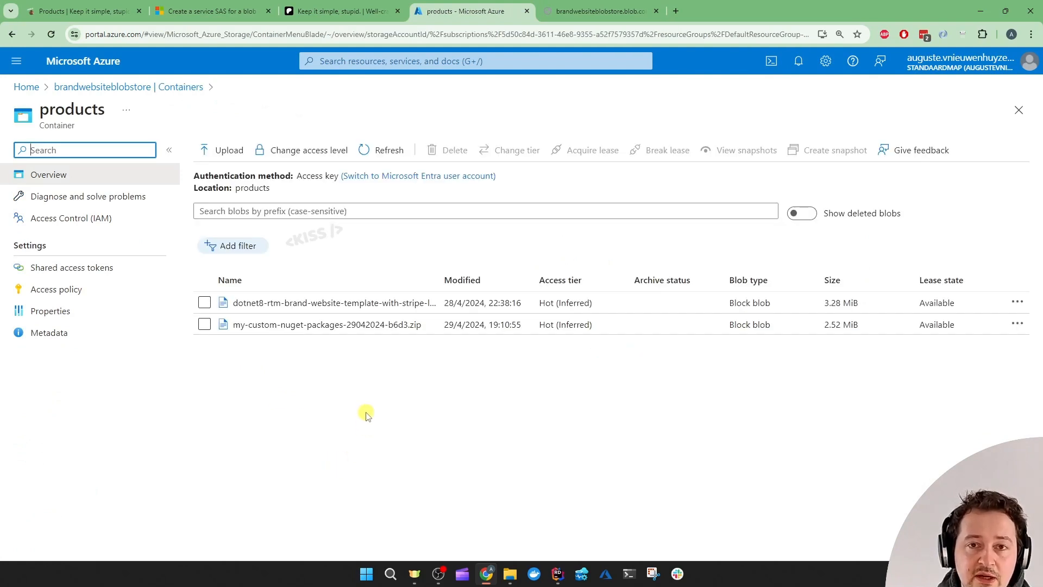
pyautogui.moveTo(353, 376)
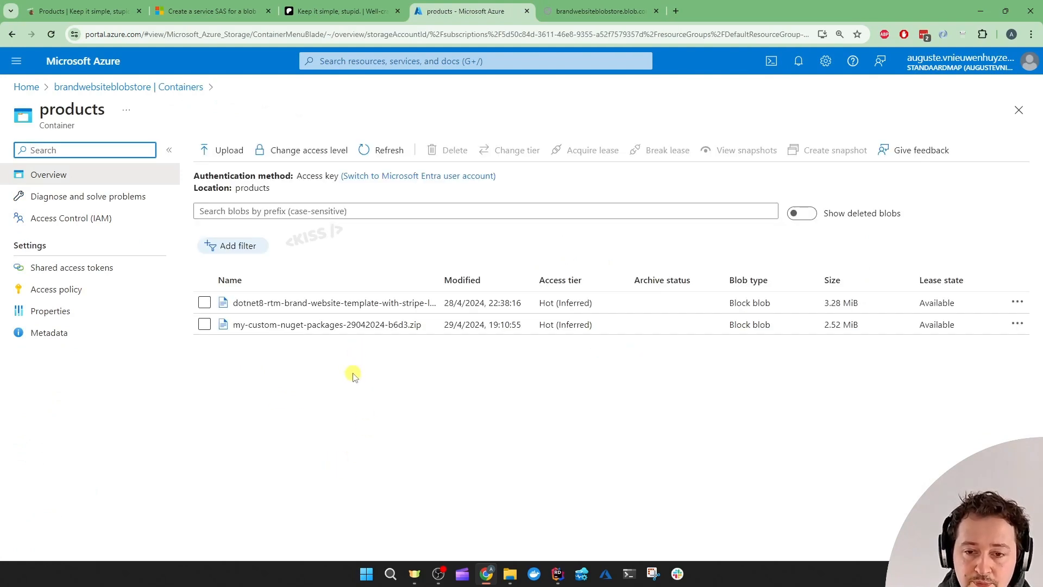
pyautogui.click(326, 324)
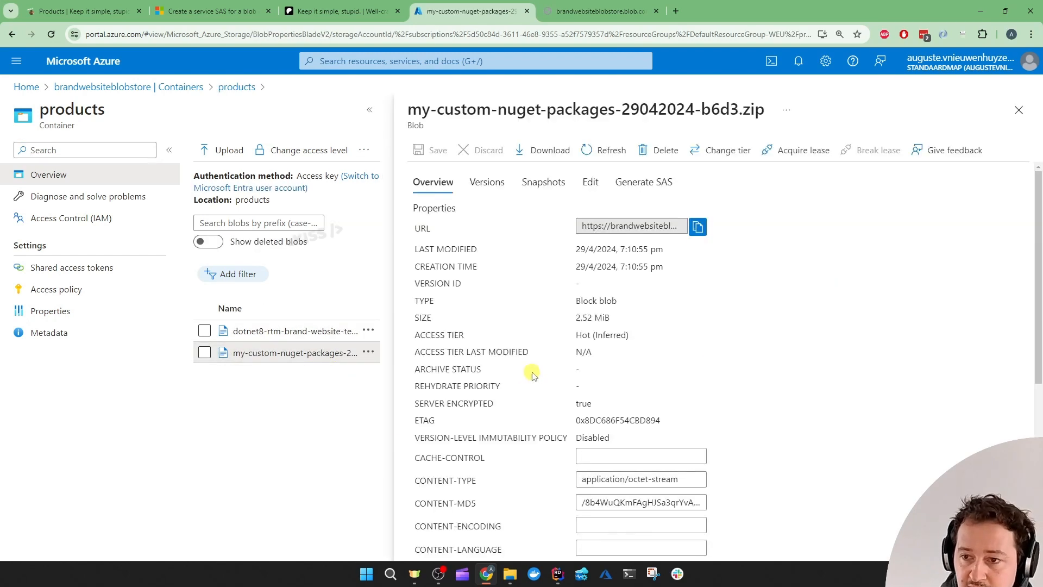
pyautogui.moveTo(645, 211)
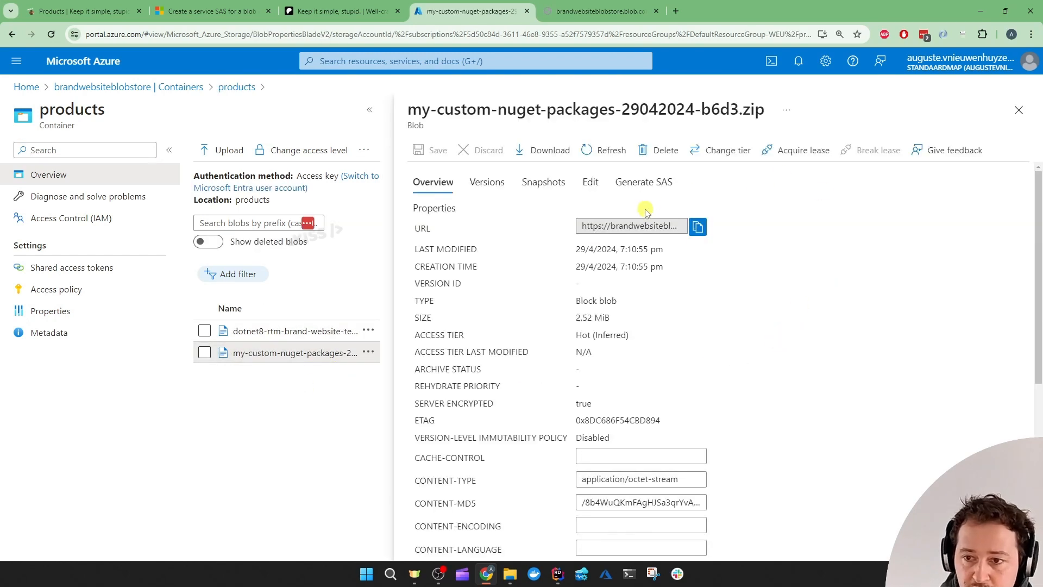
# Generate a Key 1, read-only, HTTPS-only SAS token and URL expiring 1 May 2024
pyautogui.click(643, 182)
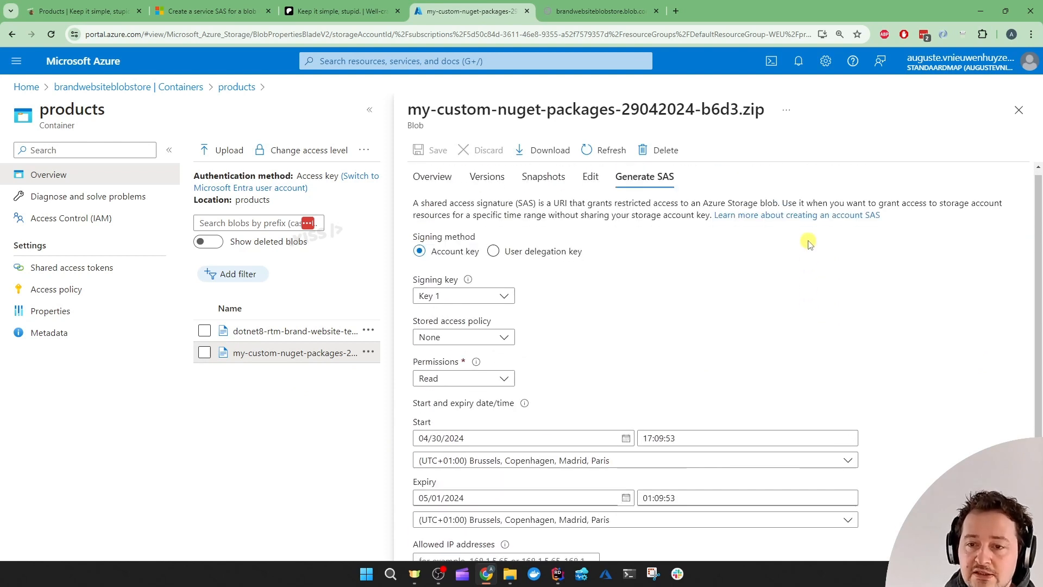
pyautogui.scroll(-3)
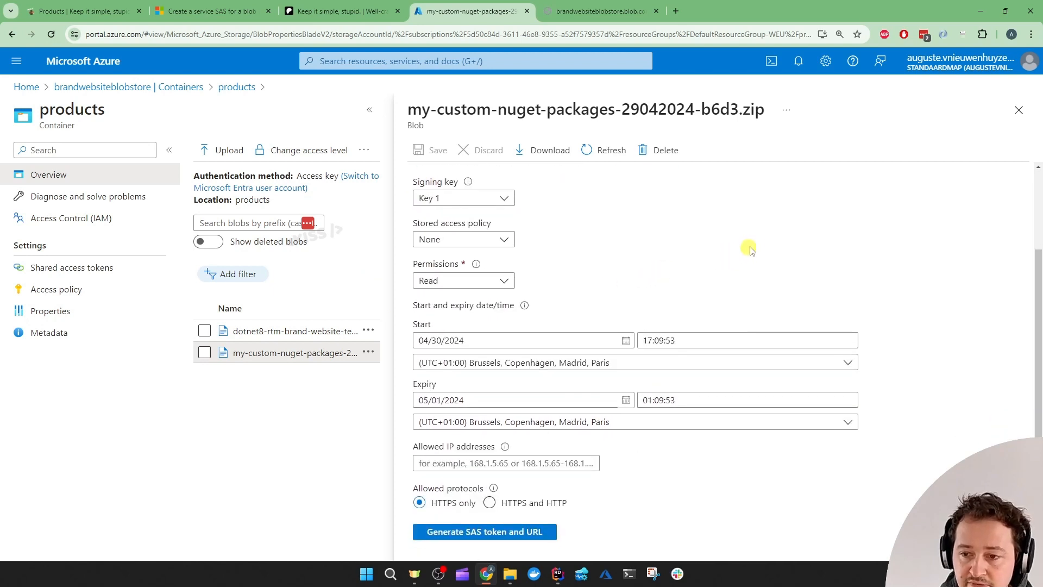
pyautogui.moveTo(679, 466)
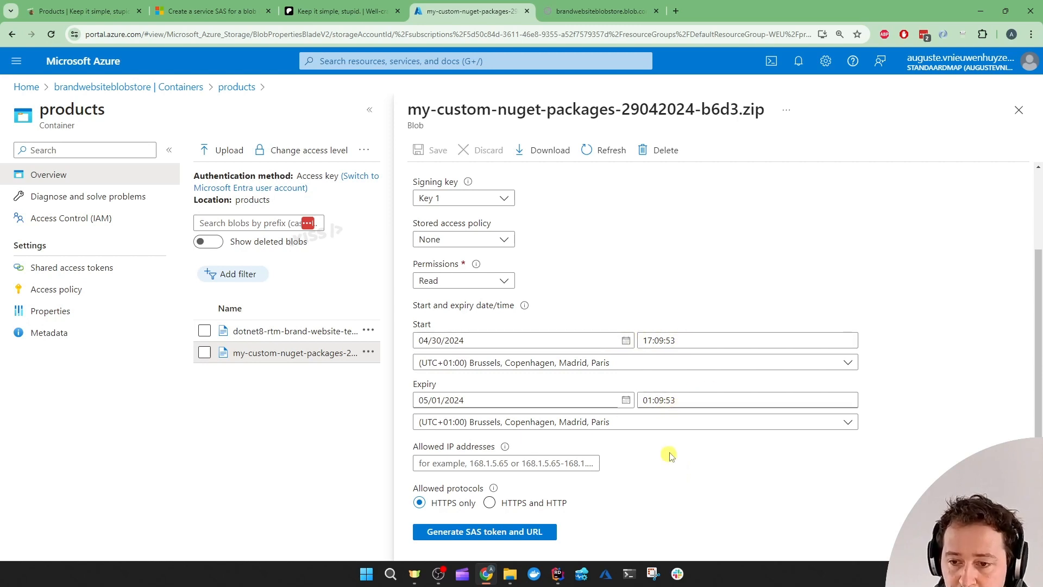
pyautogui.moveTo(580, 535)
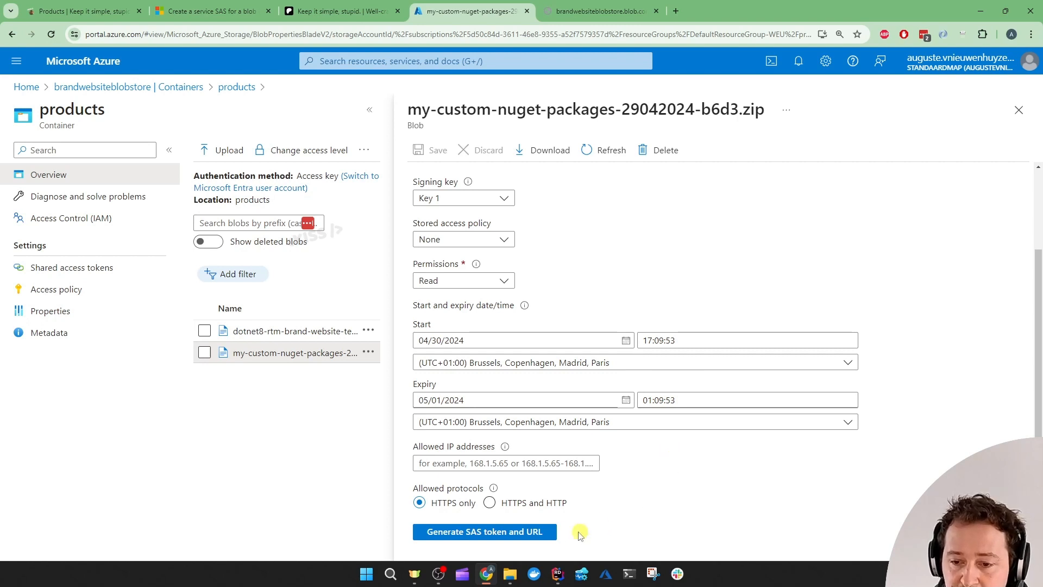
pyautogui.click(484, 531)
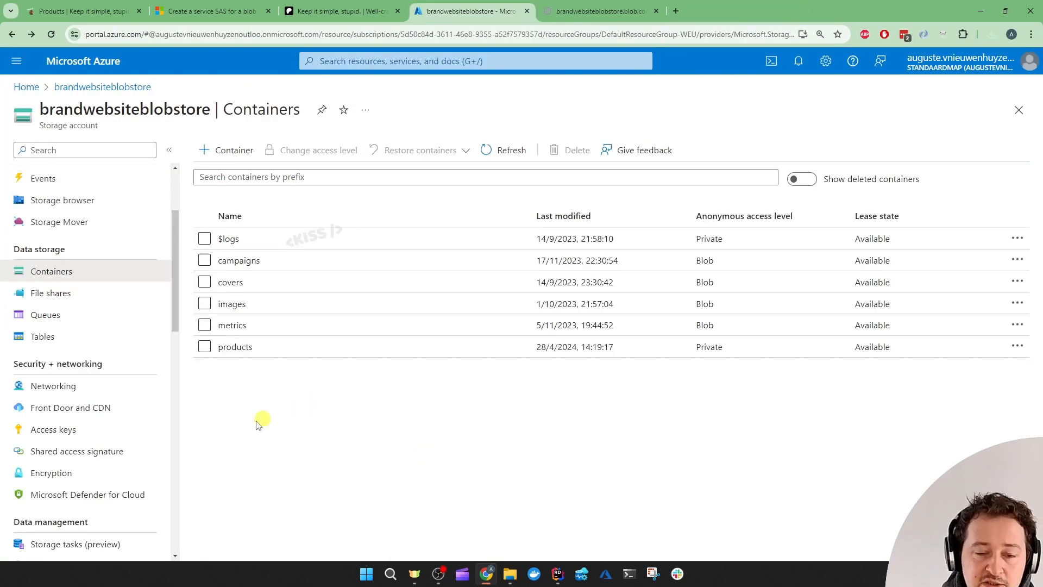
pyautogui.moveTo(53, 430)
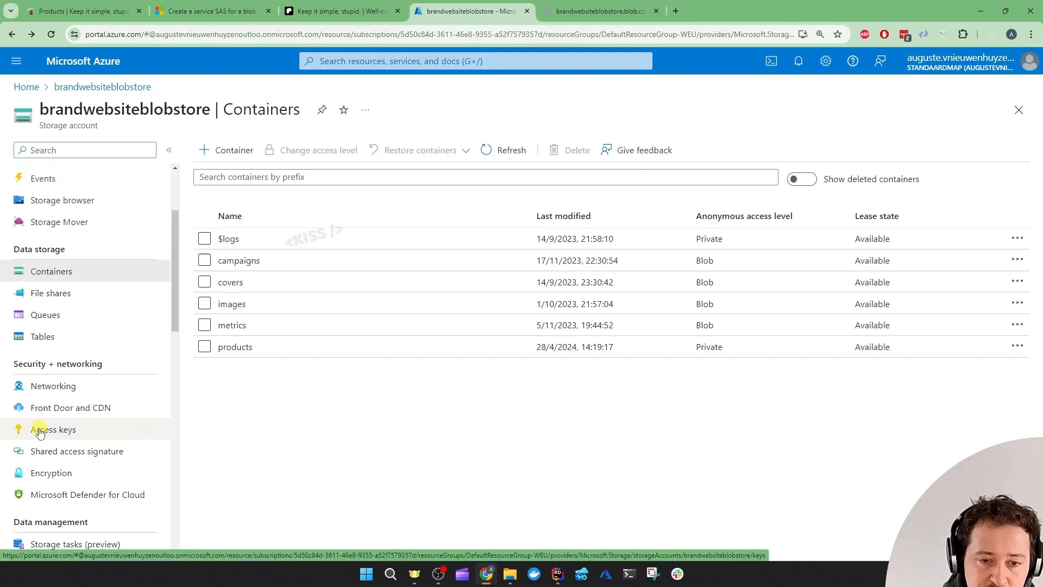
pyautogui.moveTo(63, 432)
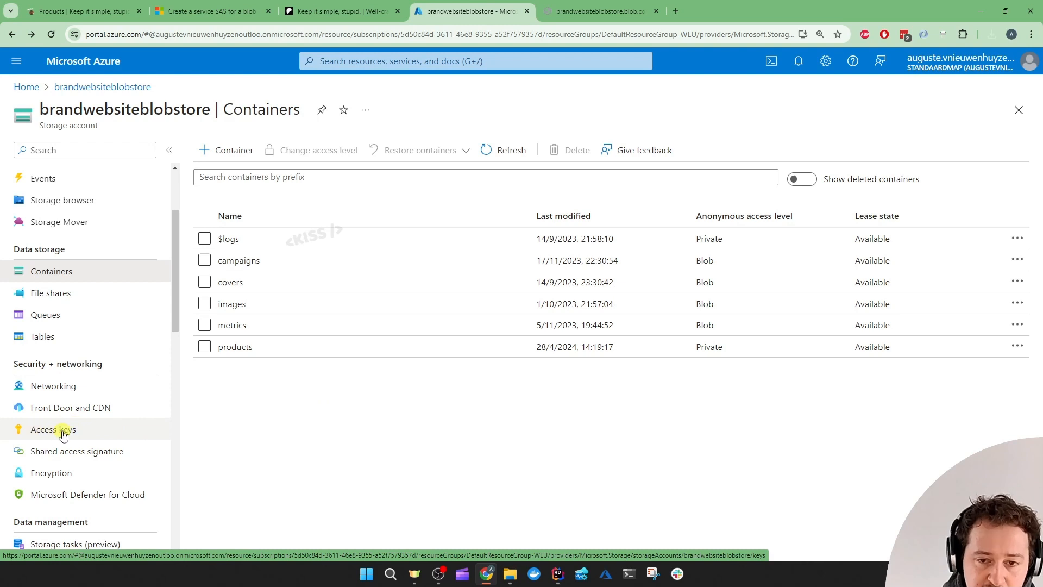
pyautogui.click(80, 11)
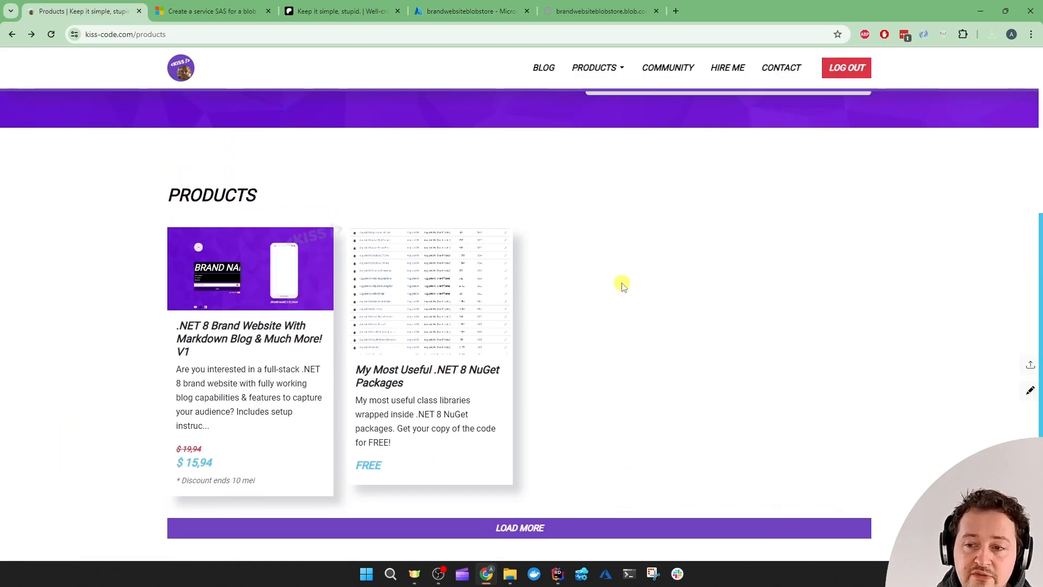
# Scroll the kiss-code.com Products page toward the .NET 8 NuGet Packages card
pyautogui.scroll(-3)
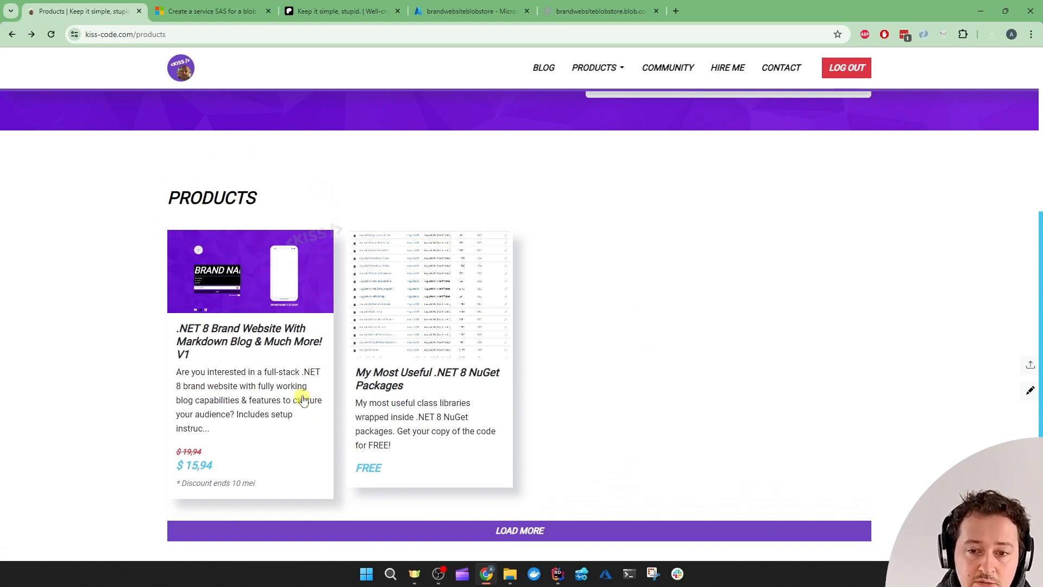
pyautogui.moveTo(124, 349)
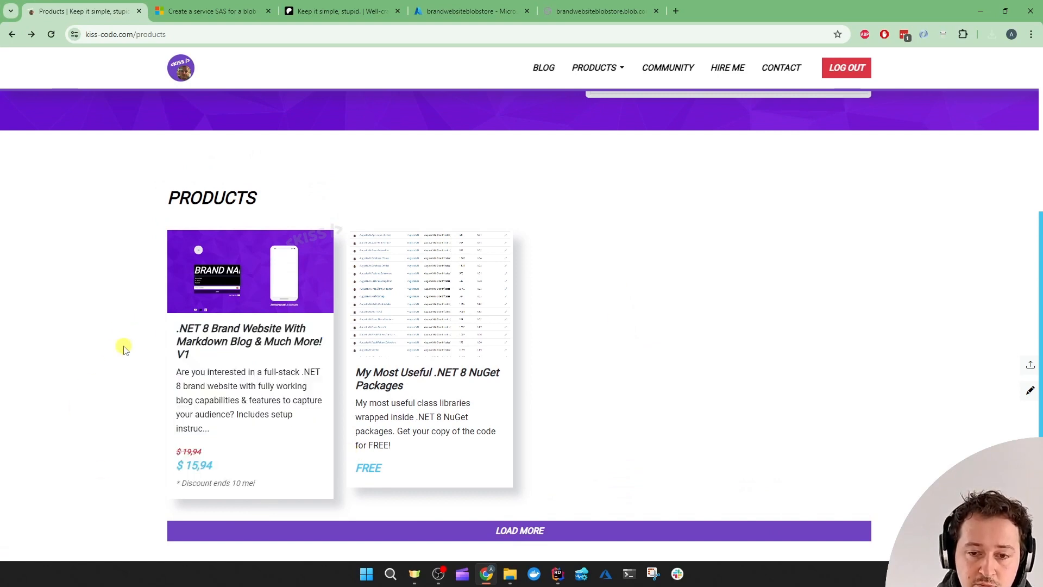
pyautogui.moveTo(101, 384)
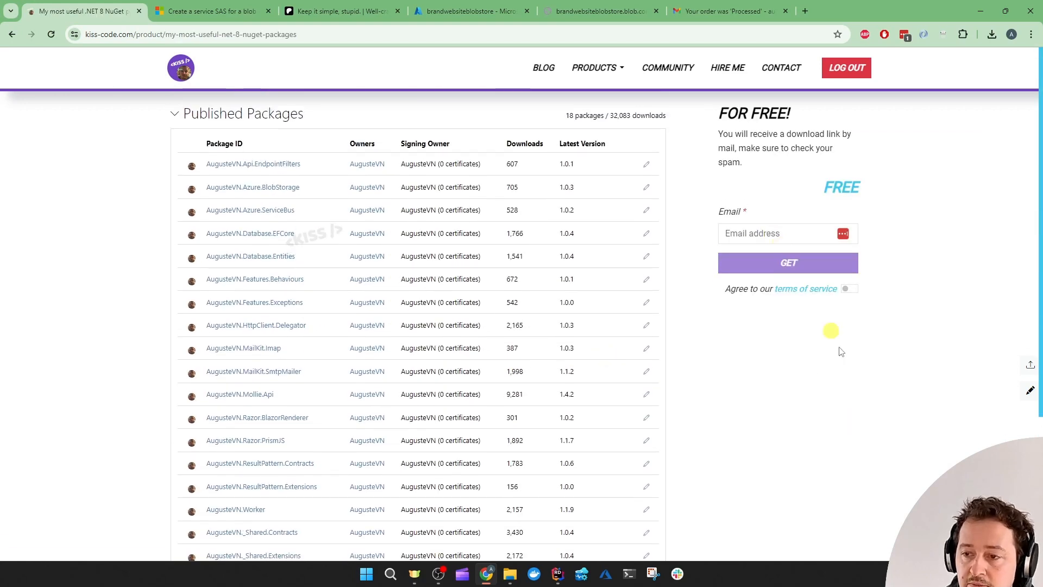
# Open the 'Your order was Processed' email for the free .NET 8 NuGet packages
pyautogui.click(728, 11)
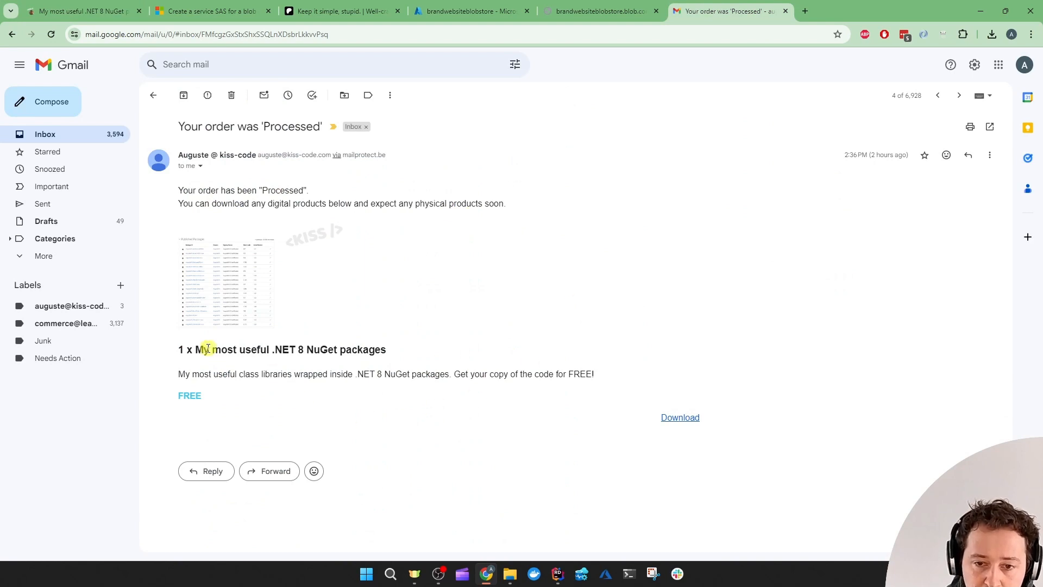
pyautogui.moveTo(680, 417)
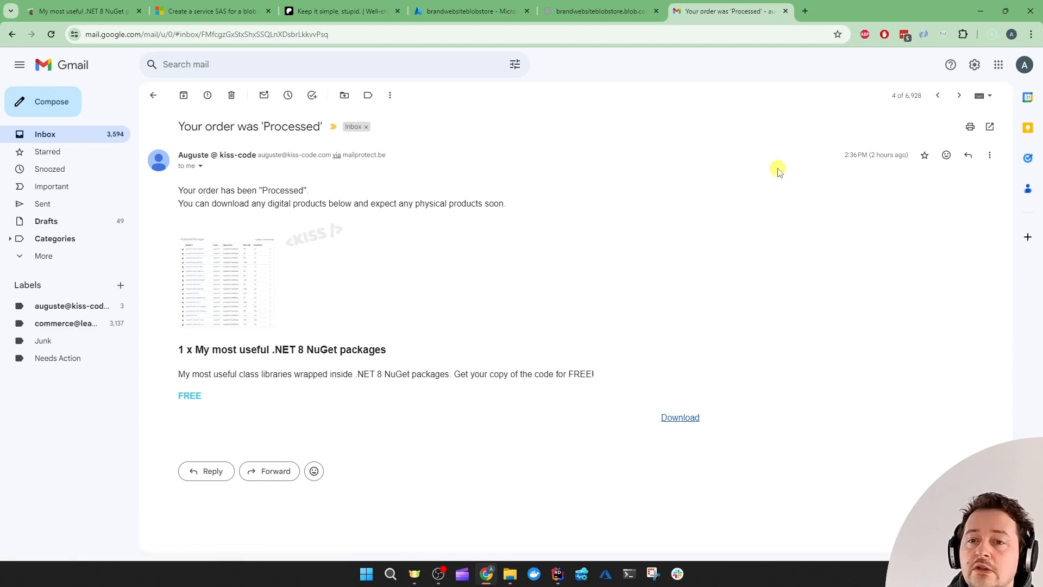
# Switch browser tabs back to the brandwebsiteblobstore containers list, products still private
pyautogui.click(80, 11)
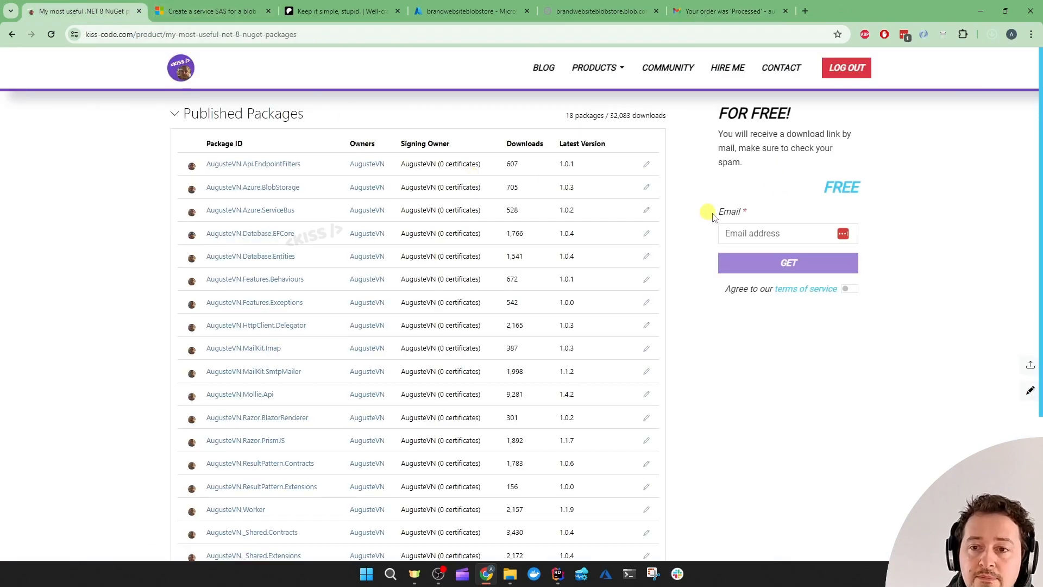
pyautogui.click(469, 11)
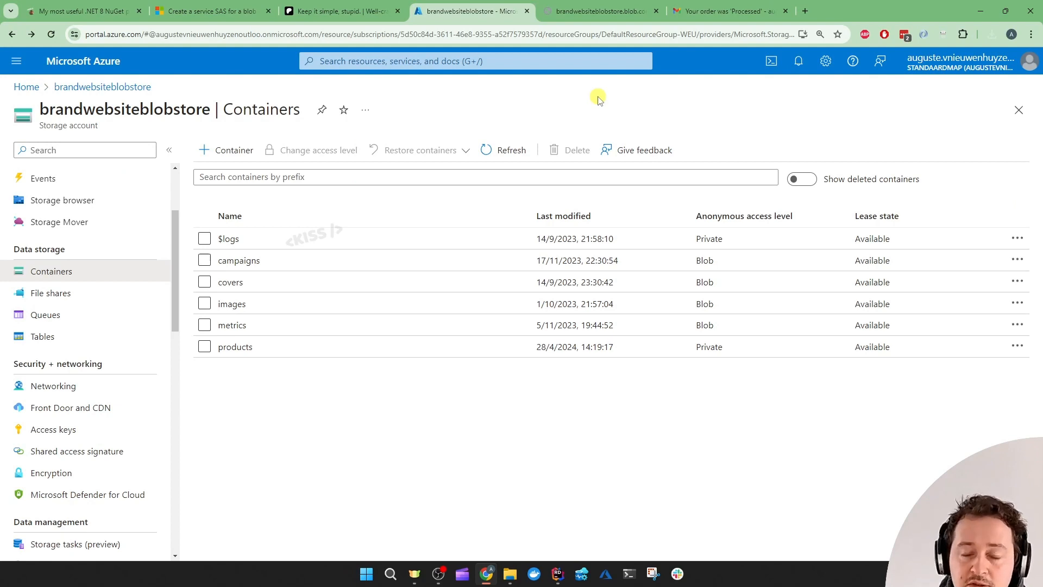
pyautogui.moveTo(447, 431)
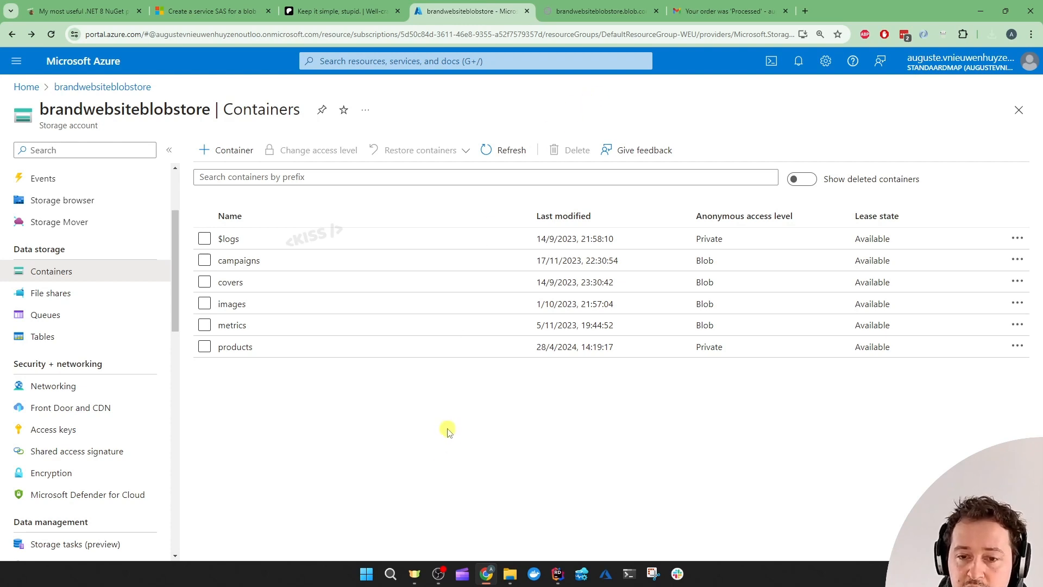
pyautogui.moveTo(398, 445)
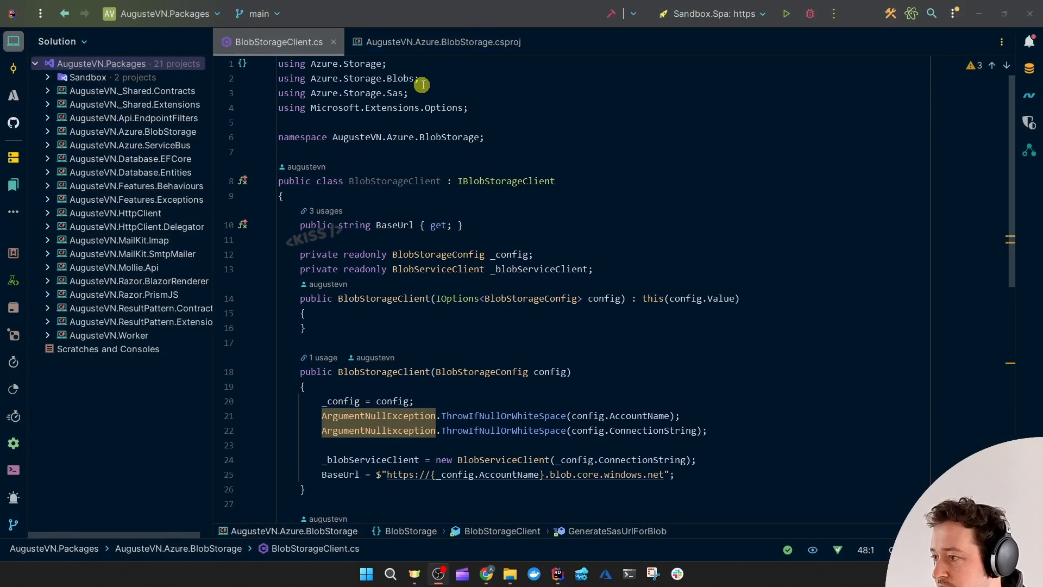
# Review the .csproj, then BlobStorageClient.cs's GenerateSasUrlForBlob building a read-permission SAS token
pyautogui.click(435, 41)
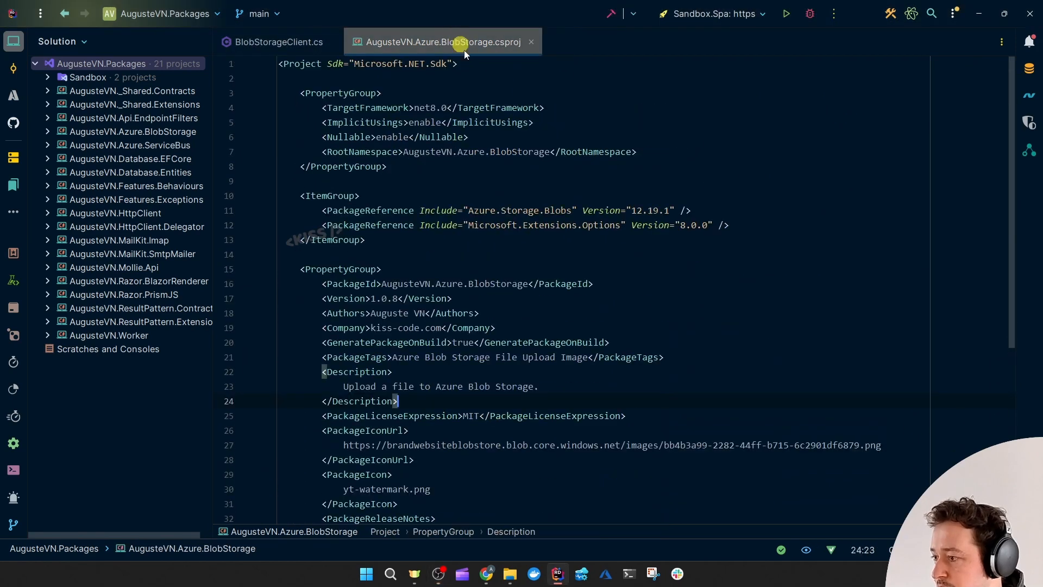
pyautogui.click(278, 42)
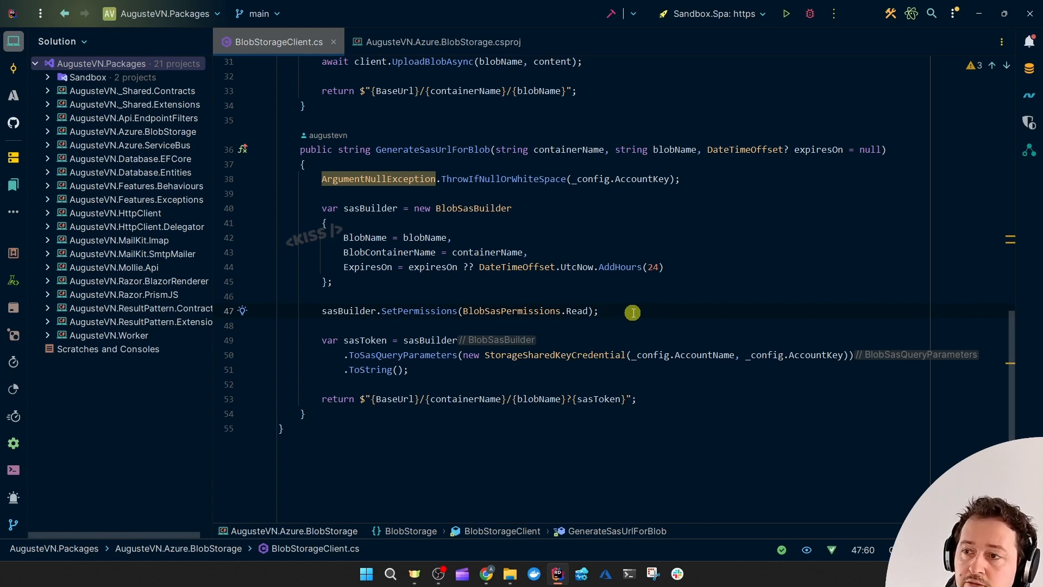
pyautogui.click(598, 311)
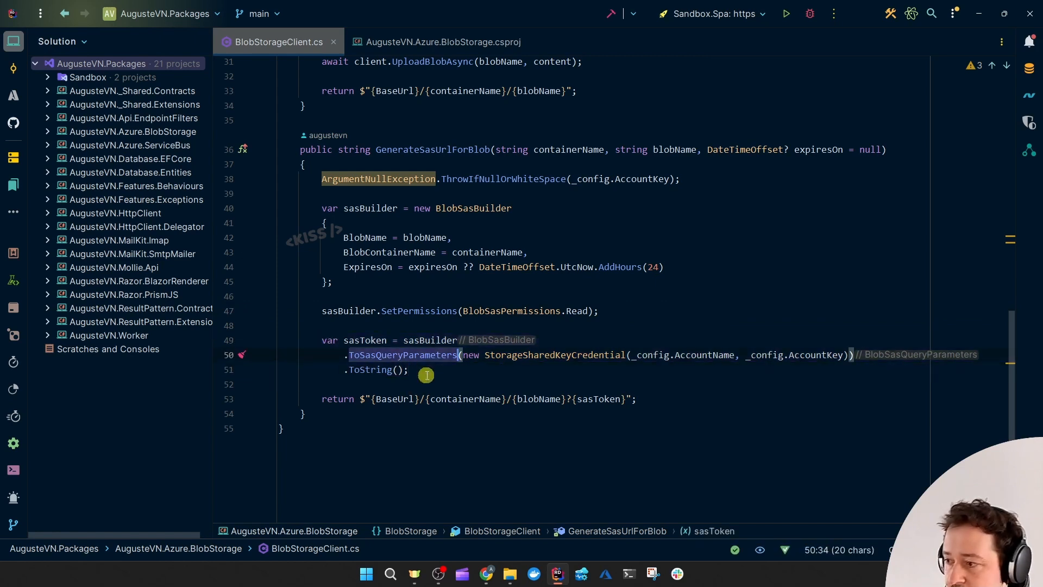
pyautogui.moveTo(442, 379)
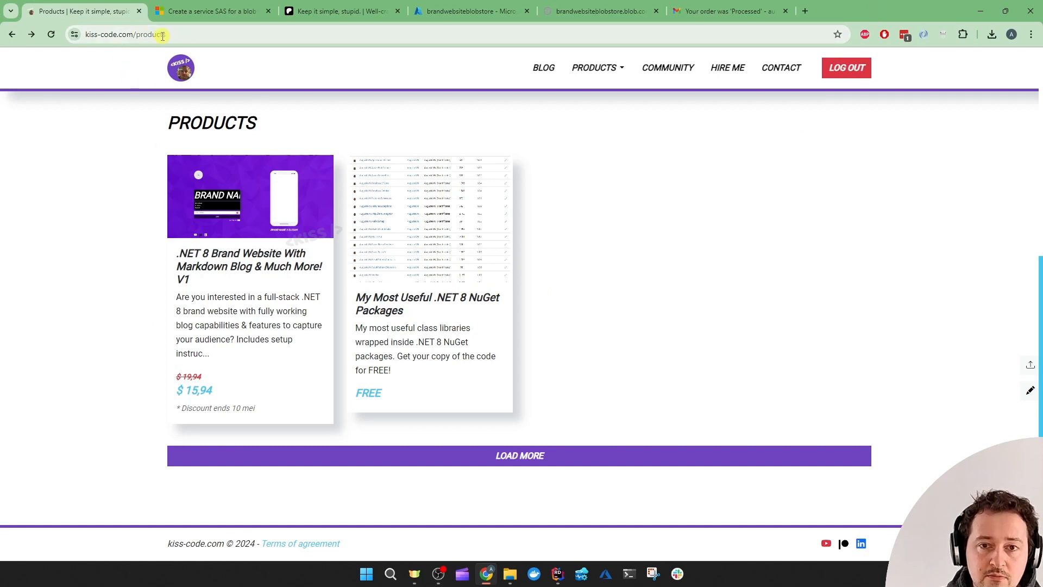
# Browse the Patreon shop, then show the kiss-code.com admin dashboard with 3275 app visits
pyautogui.click(339, 11)
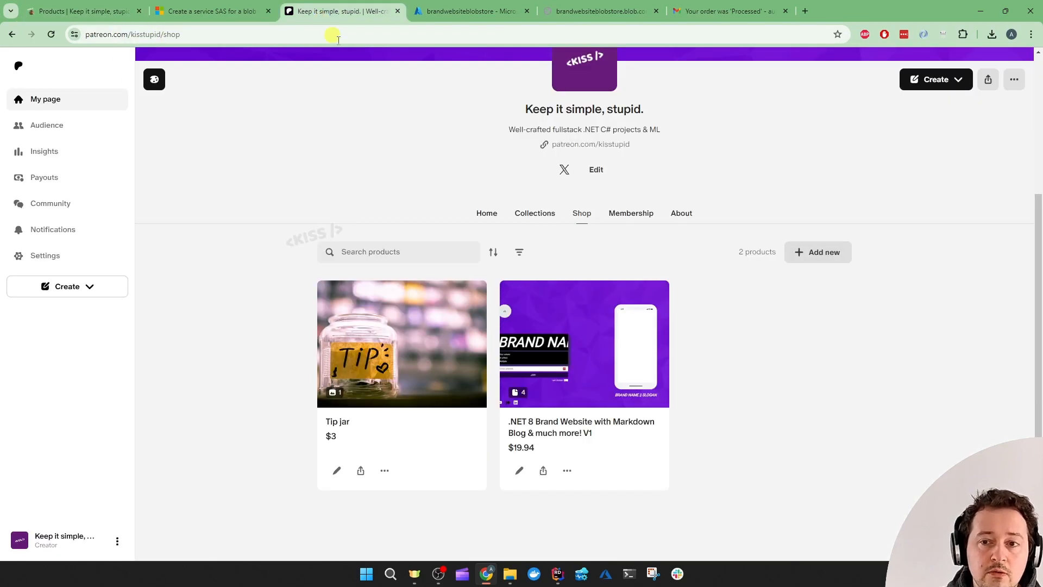
pyautogui.scroll(3)
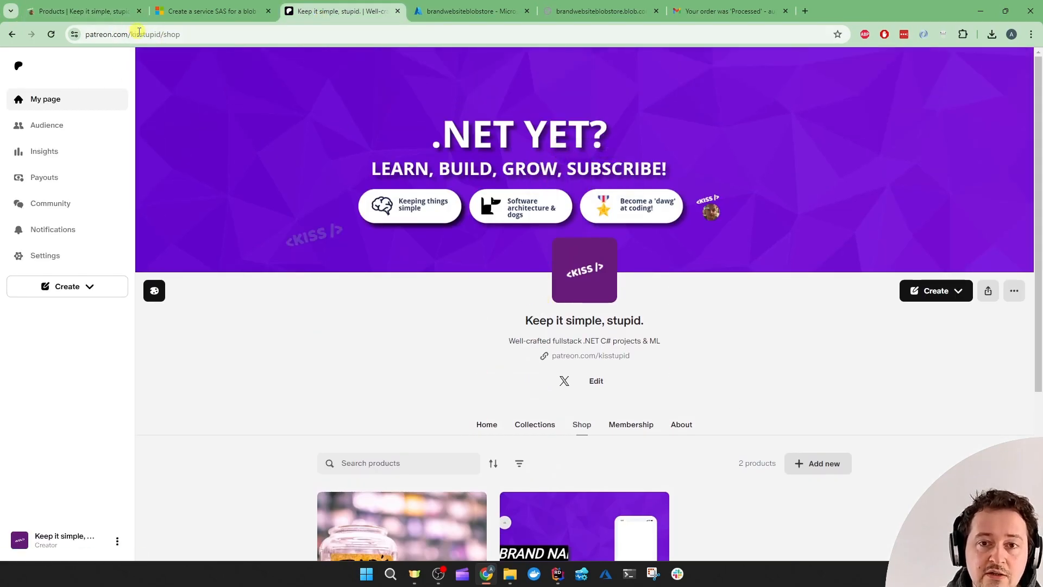
pyautogui.click(80, 11)
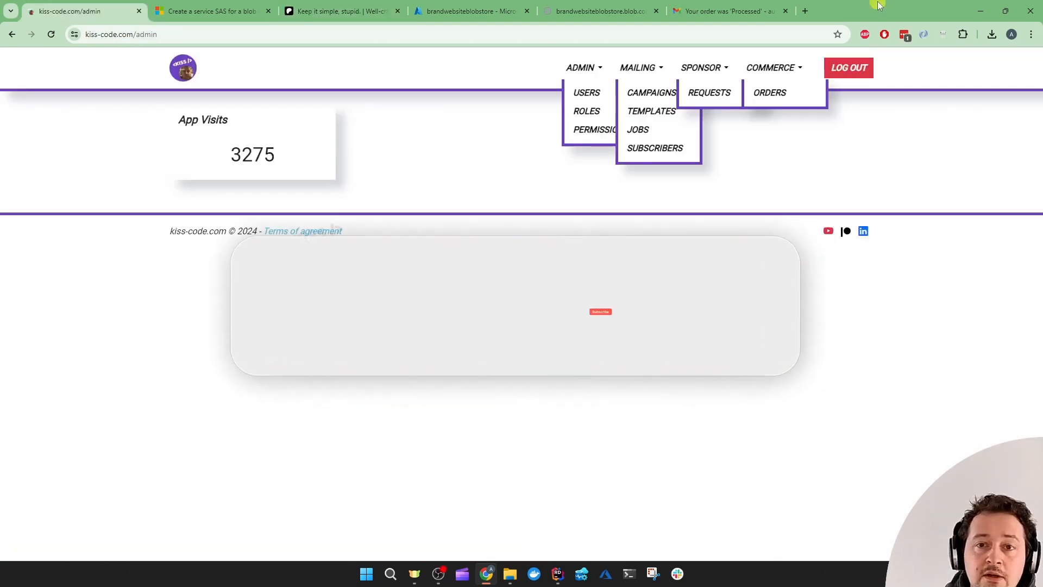